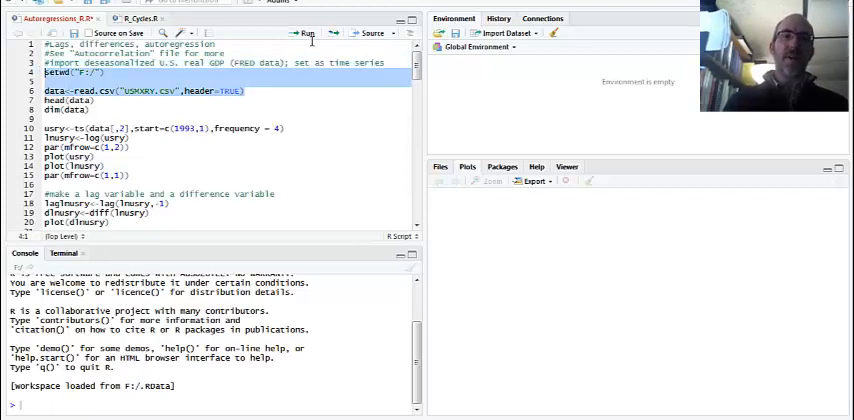
mouse_move(308, 32)
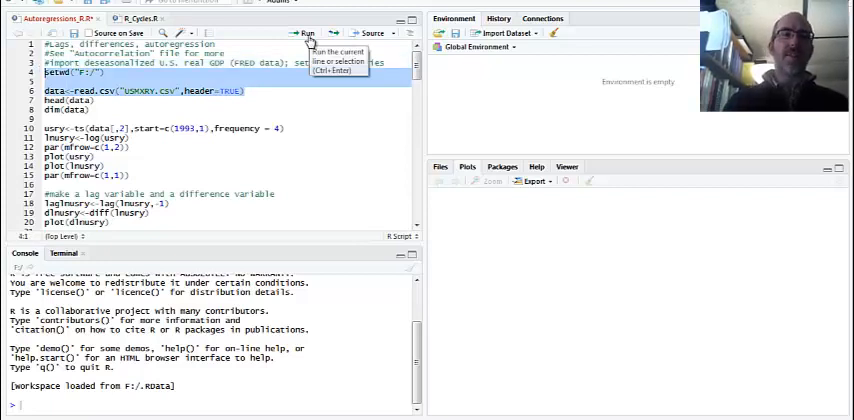
Run setwd, read.csv, head and dim to load the GDP data and confirm 100 rows, 4 columns.
click(304, 32)
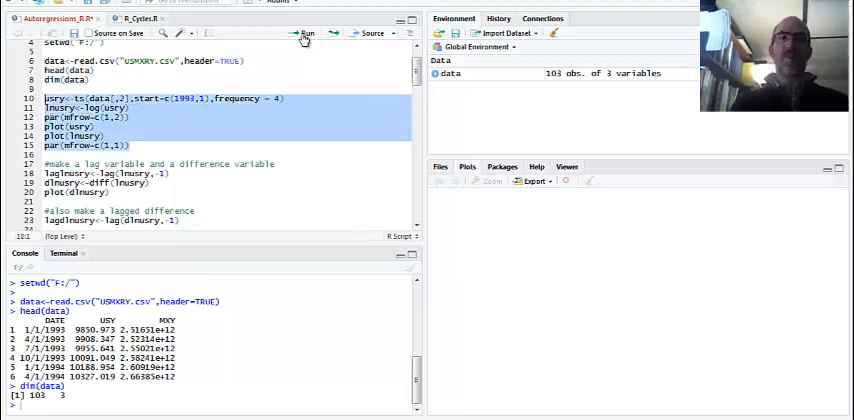
Run the ts, log and par/plot lines to make quarterly GDP and log GDP series plotted side by side.
click(304, 32)
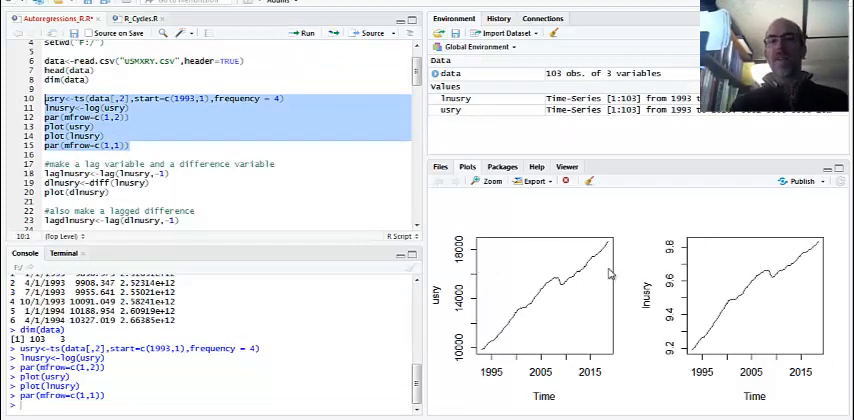
mouse_move(450, 308)
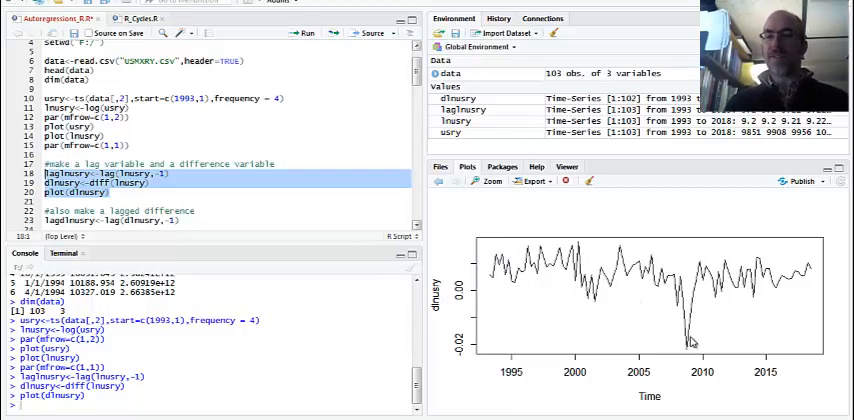
mouse_move(408, 280)
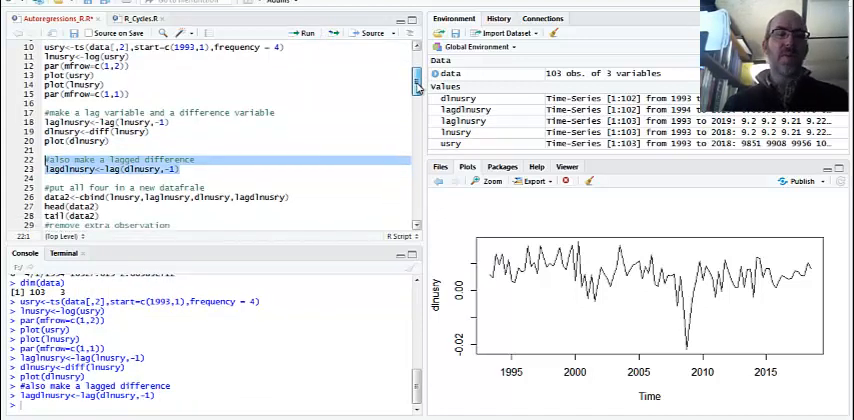
Scroll down to the lagdlnusy<-lag(dlnusy,-1) line creating the lagged differenced series.
scroll(down, 3)
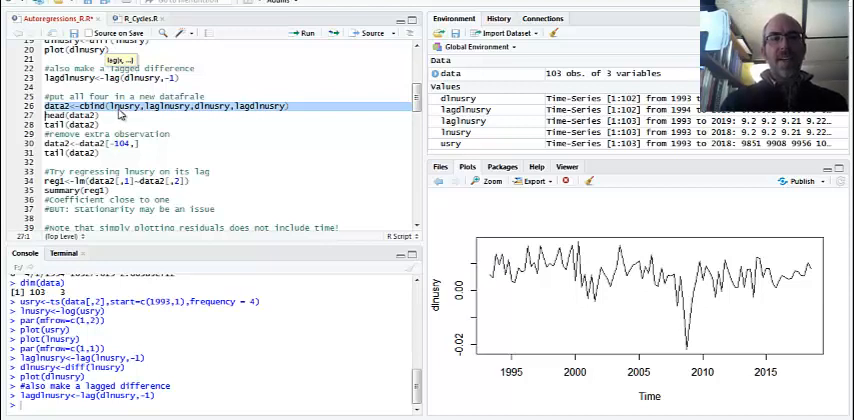
mouse_move(120, 124)
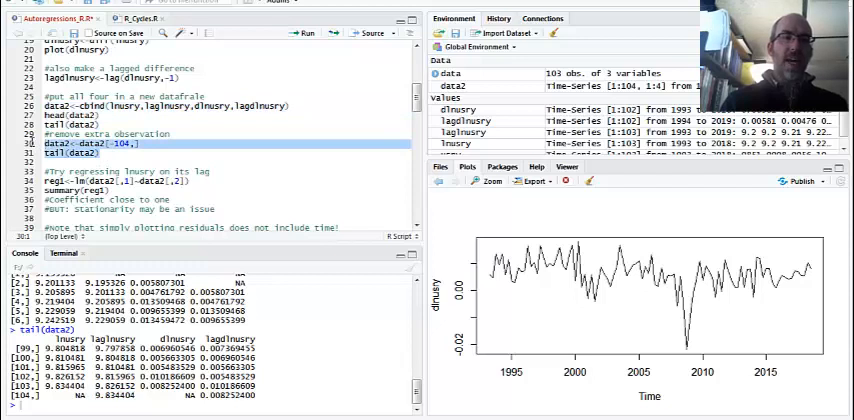
Run data2<-data2[-1,], tail(data2) and reg1<-lm(...) to trim data2 and fit the lag regression.
click(308, 32)
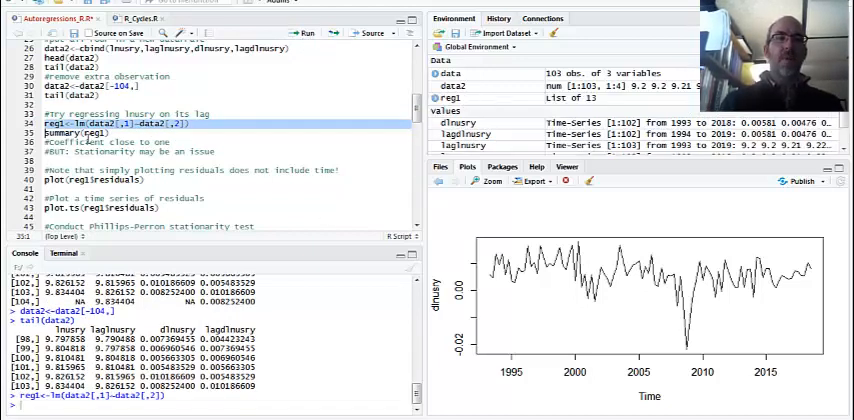
Run summary(reg1) and plot(reg1$residuals) to print results and plot residuals over time.
click(306, 32)
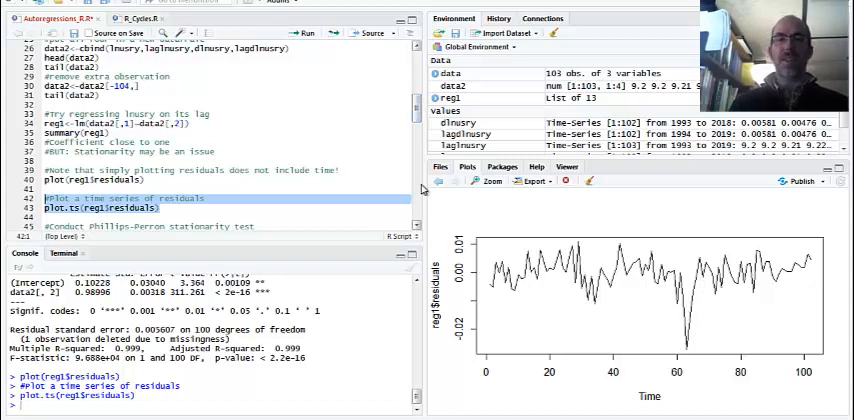
scroll(down, 3)
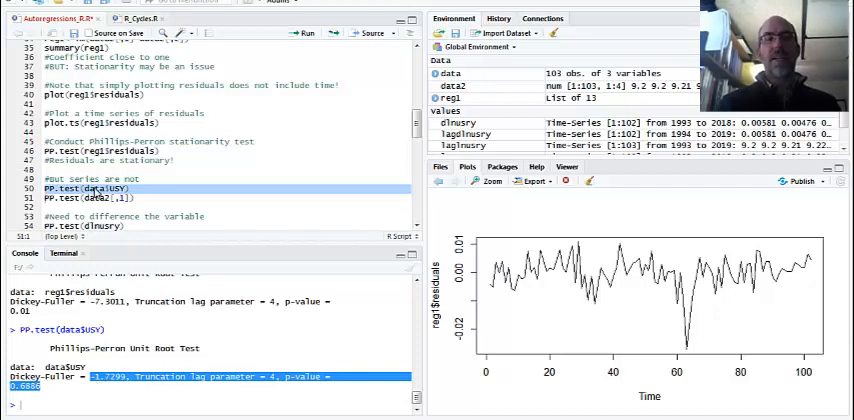
mouse_move(558, 180)
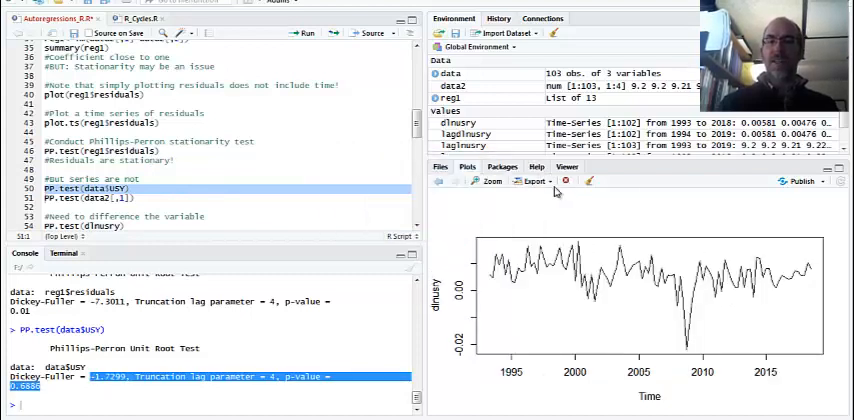
mouse_move(490, 224)
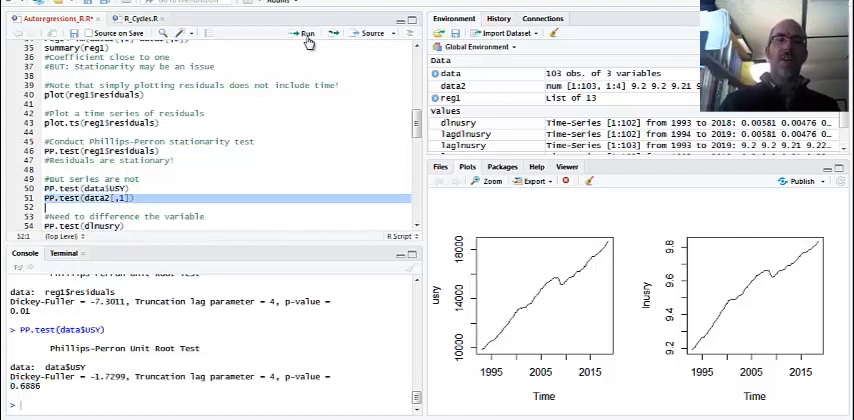
Run PP.test on the log GDP column, showing a large p-value indicating non-stationarity.
click(304, 32)
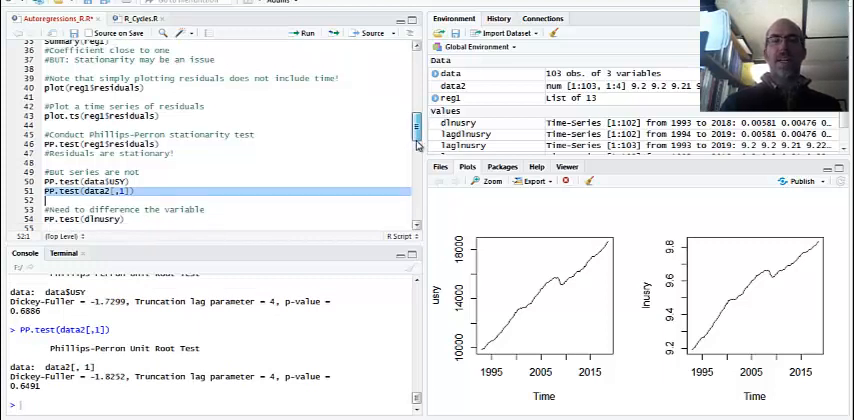
scroll(down, 3)
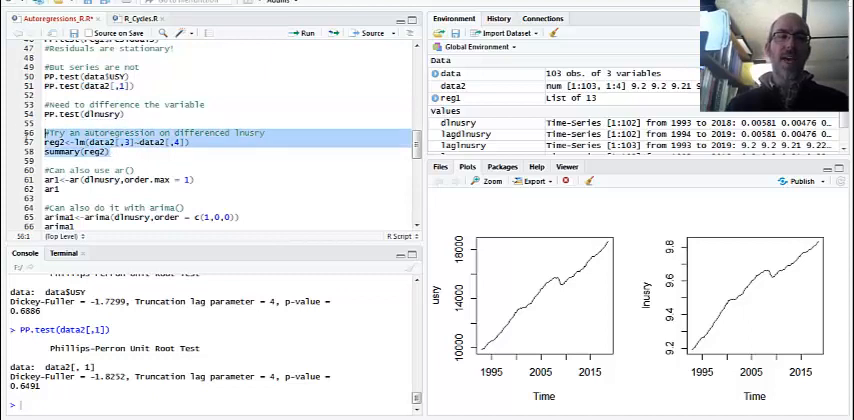
Run reg2 on the differenced series with its summary, then the ar() and arima order c(1,0,0) fits.
click(276, 32)
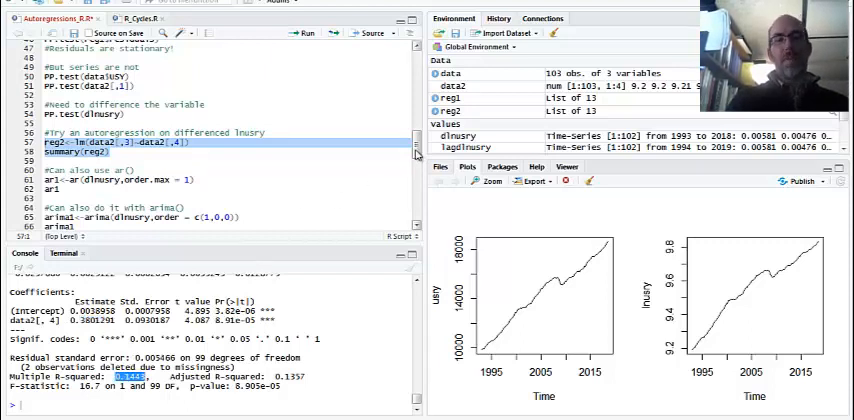
scroll(down, 3)
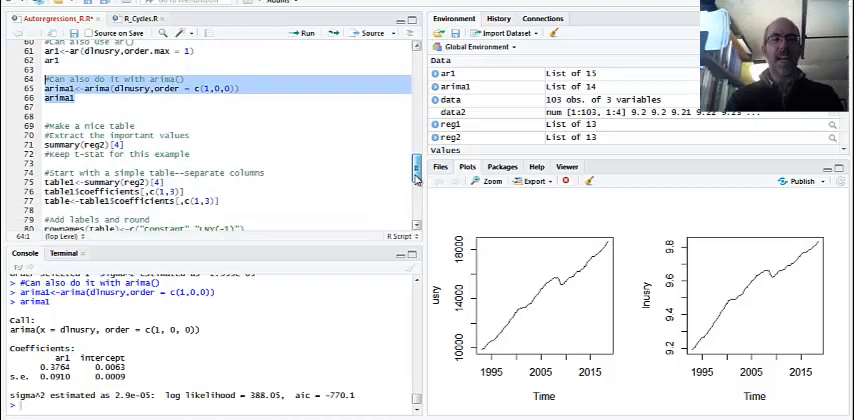
Scroll to the 'make a nice table' section holding summary(reg2)[4] and table1<-summary(reg2)[4].
scroll(down, 3)
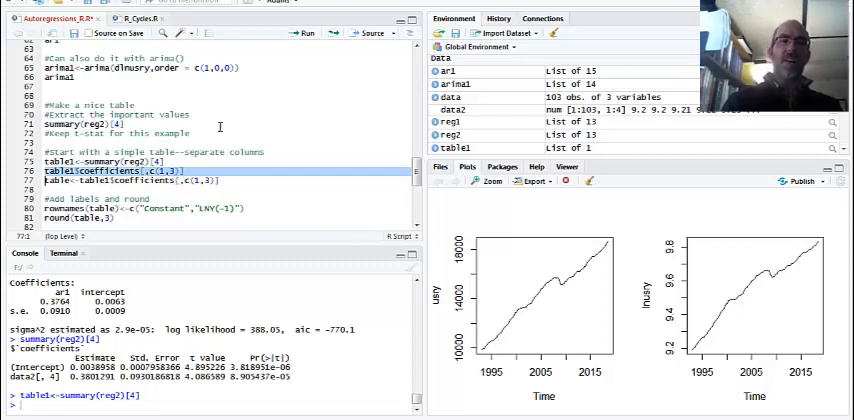
Keep table1$coefficients columns 1 and 3 as table, rename rows Constant and DLNY(-1), round to 3.
click(304, 32)
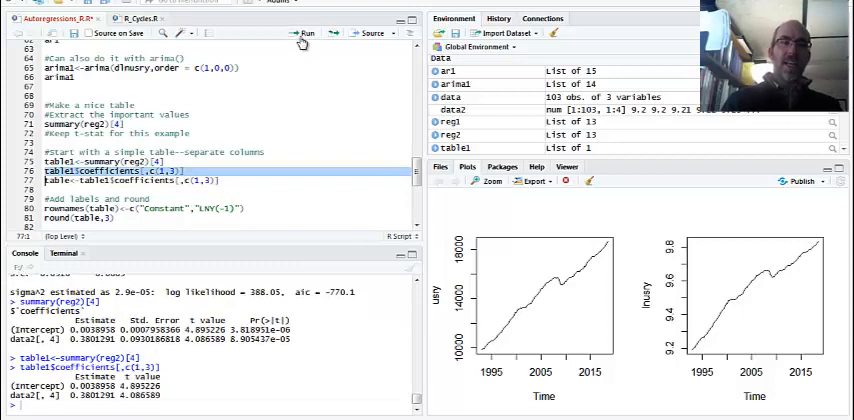
mouse_move(120, 252)
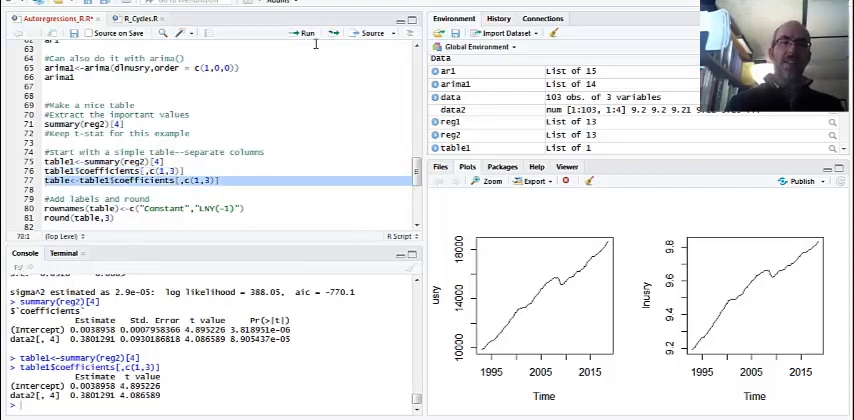
key(Return)
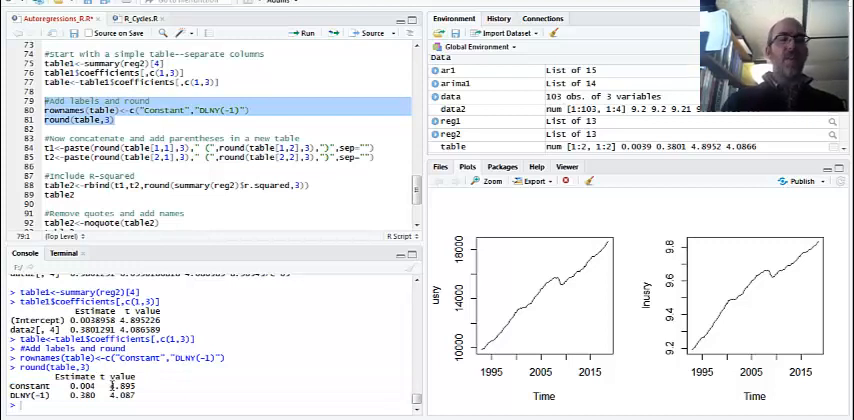
Run rbind, rownames, colnames and write.csv to build table2 with R-sq. row and export Table2.csv.
double_click(118, 384)
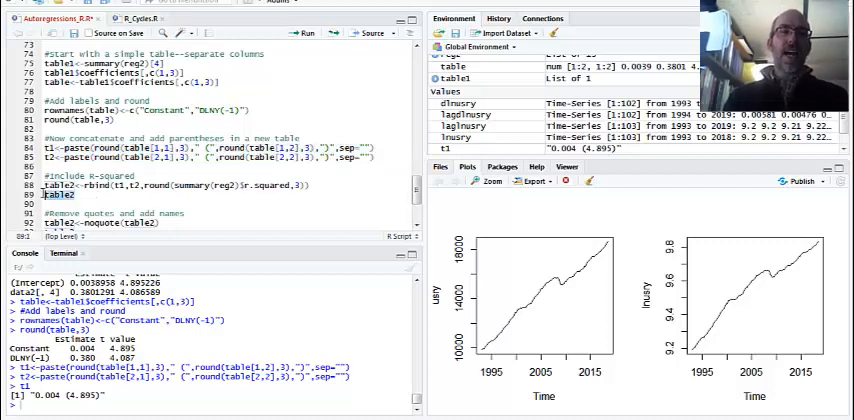
click(308, 32)
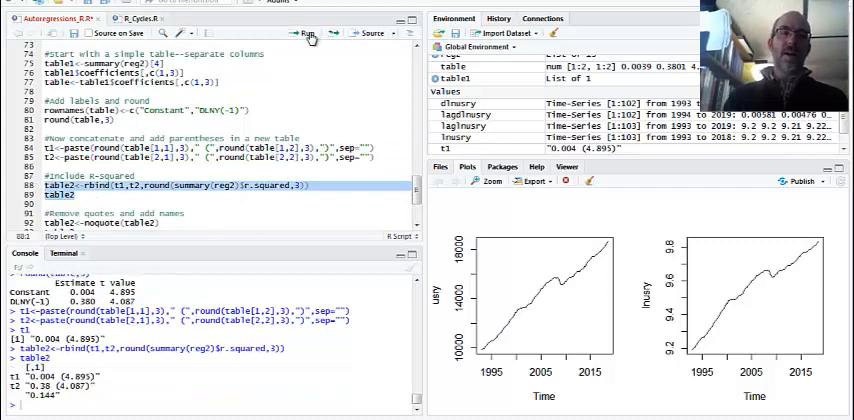
click(308, 32)
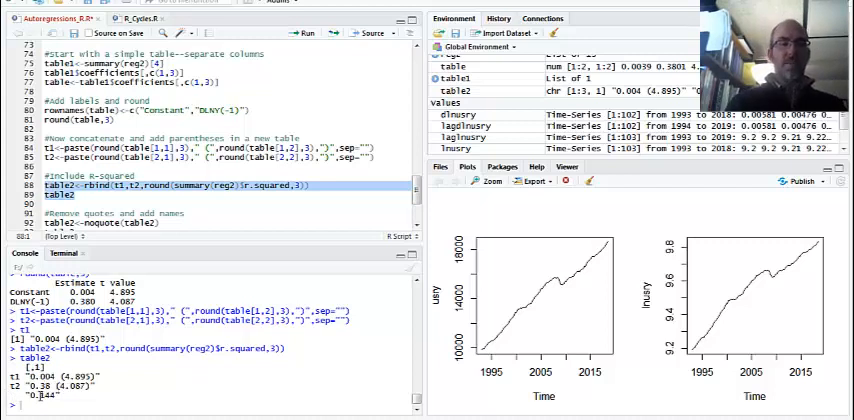
scroll(down, 3)
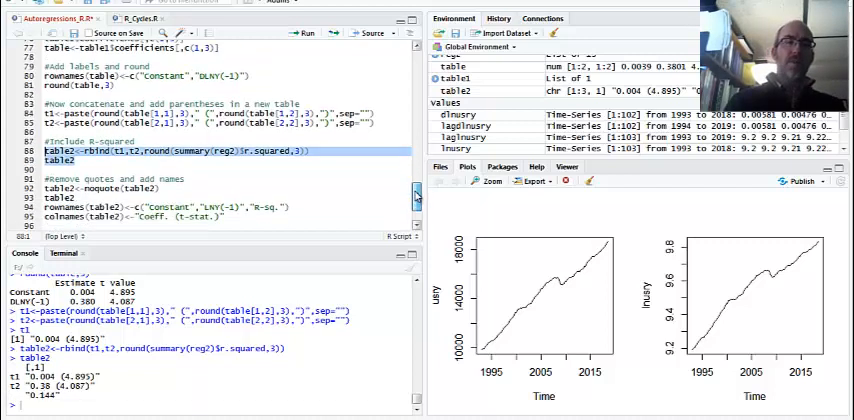
scroll(down, 3)
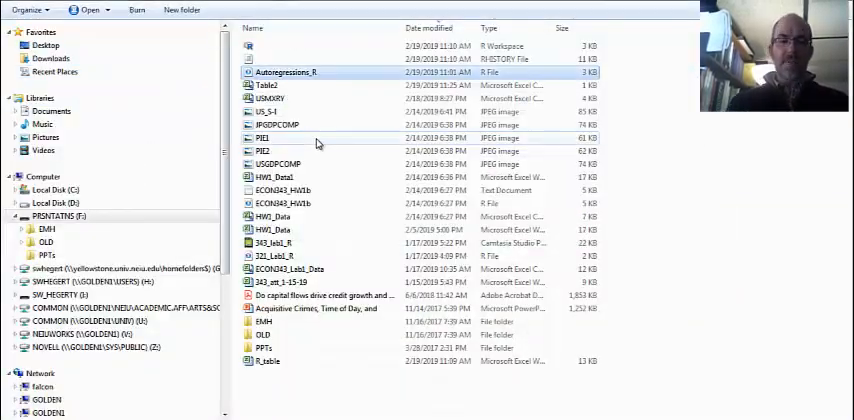
Open the working directory folder holding the script, data and output files in Explorer.
double_click(268, 84)
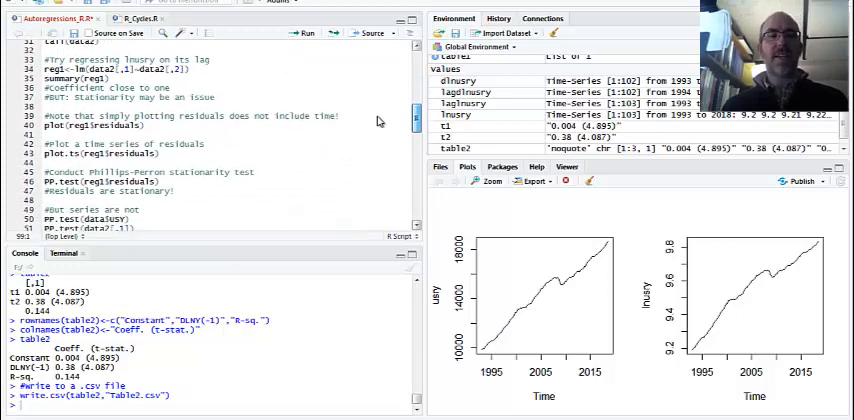
scroll(down, 3)
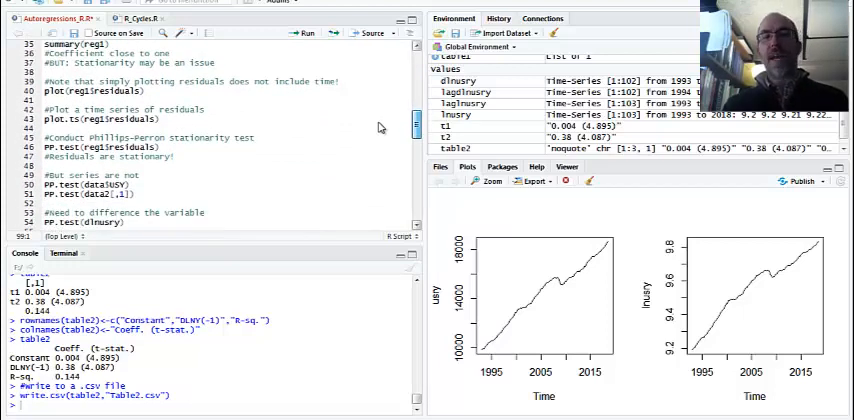
click(150, 118)
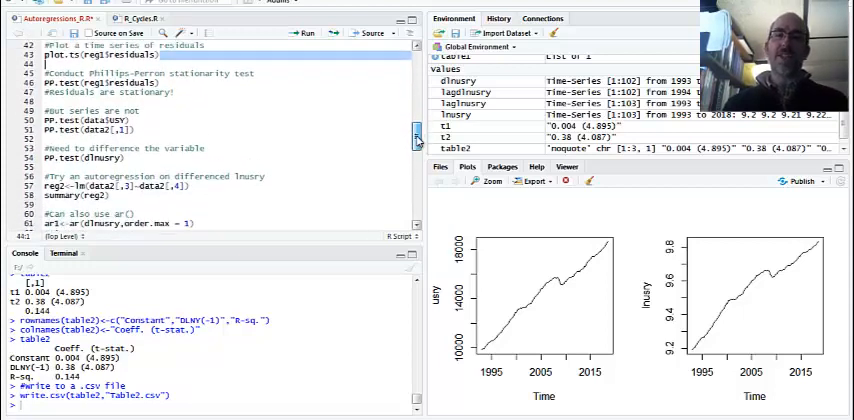
scroll(down, 3)
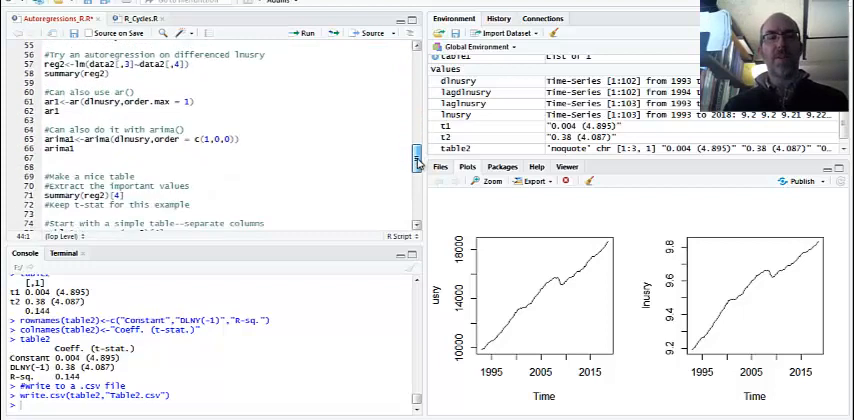
scroll(down, 3)
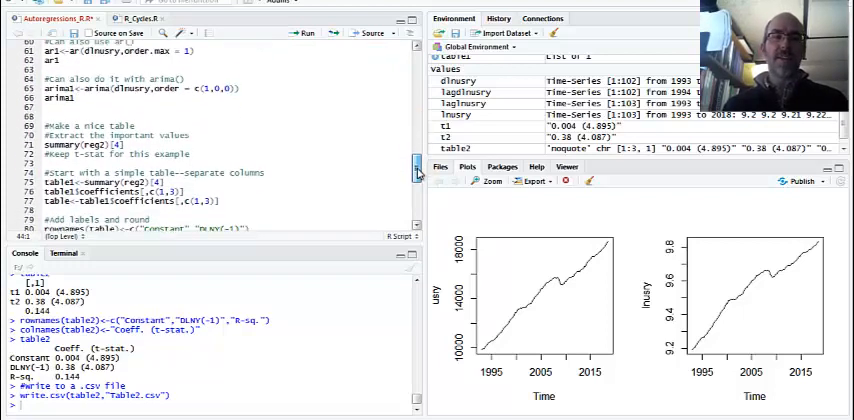
scroll(down, 3)
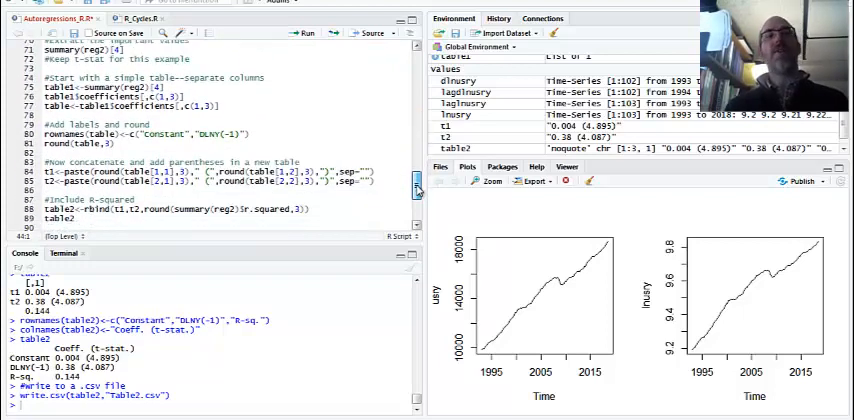
scroll(down, 3)
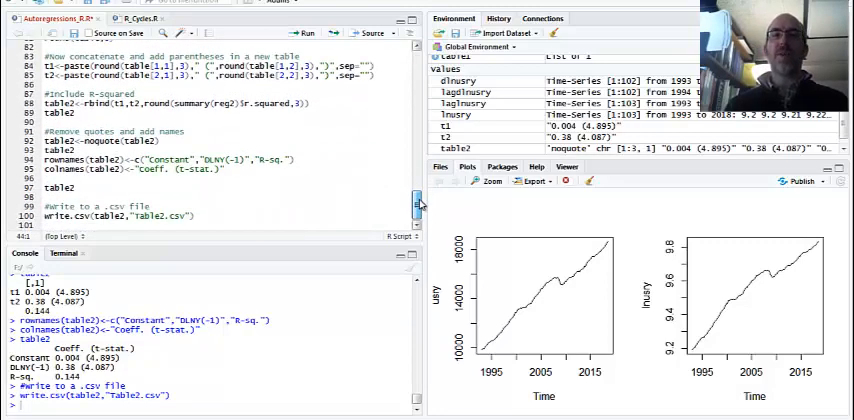